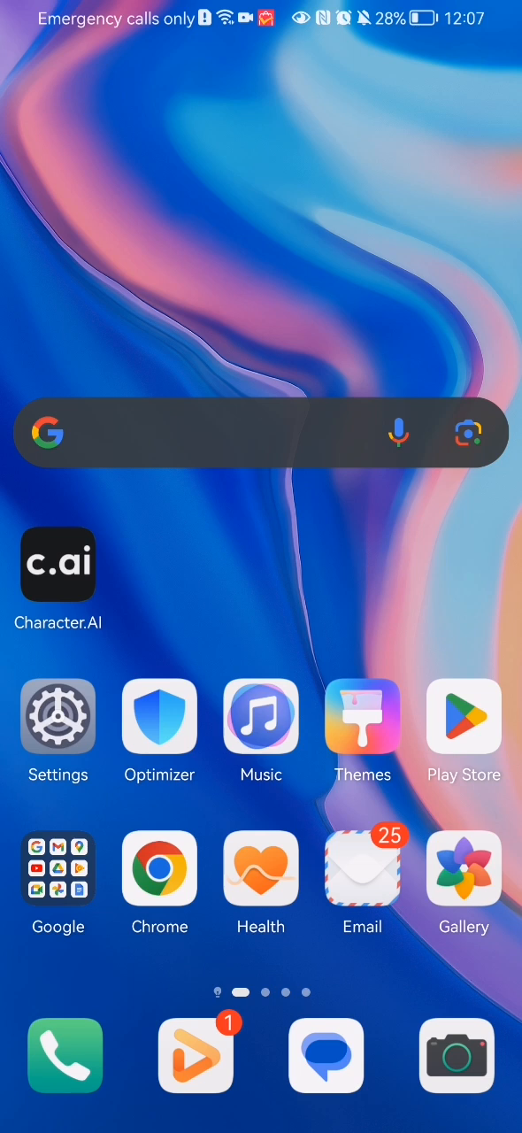
Launch Character.AI from the home screen to show the Playful Poet chat
{"action": "left_click", "coordinate": [58, 565]}
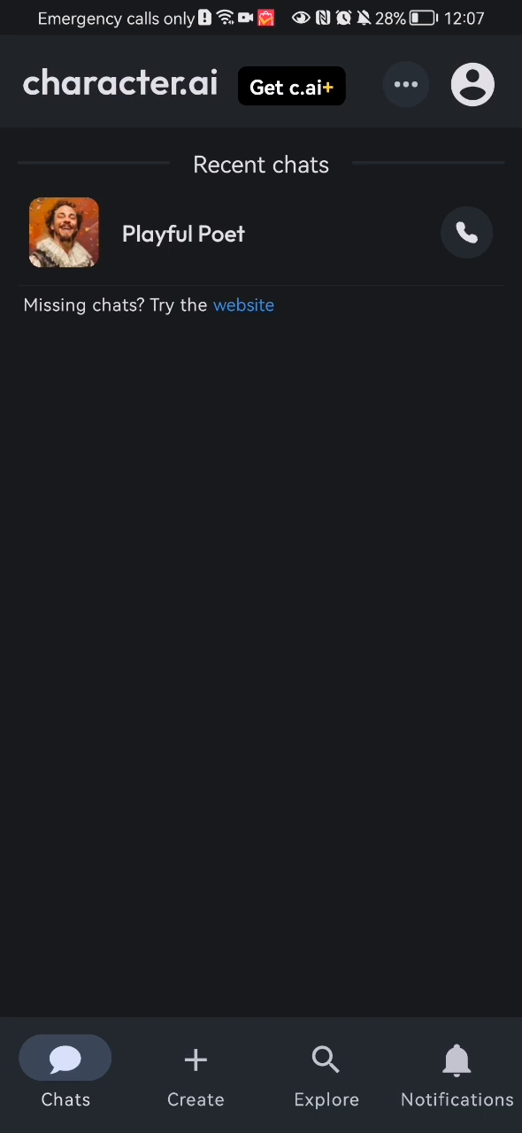
Open your own profile page listing the public character Noah
{"action": "left_click", "coordinate": [472, 85]}
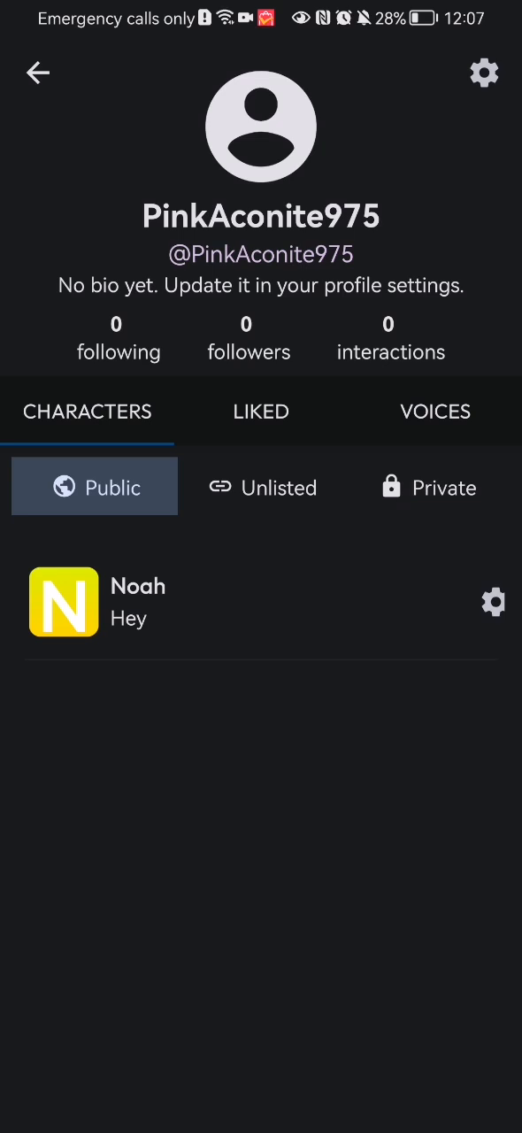
Open account settings from the profile gear and reveal the Persona options
{"action": "left_click", "coordinate": [485, 72]}
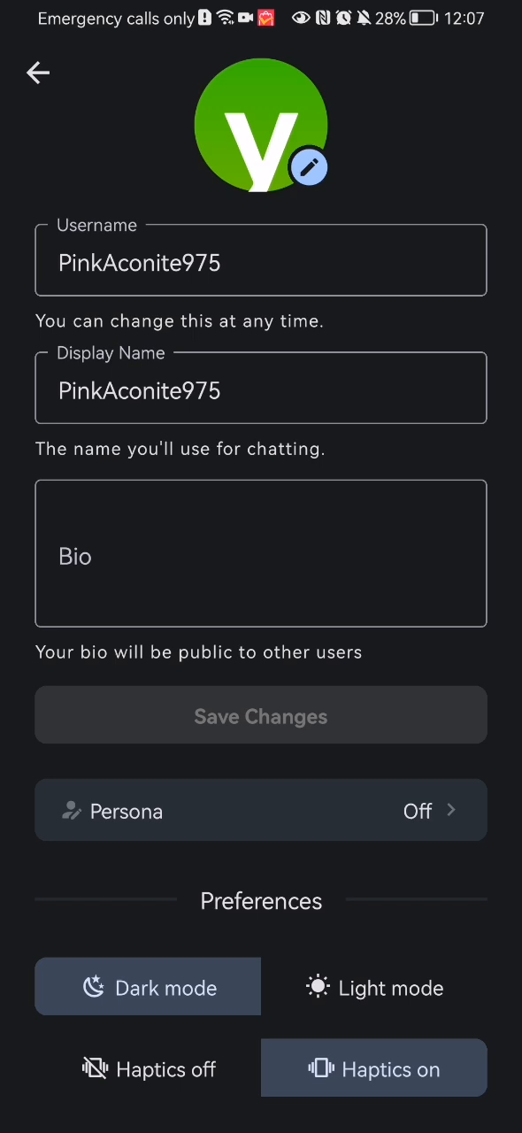
{"action": "scroll", "scroll_direction": "up", "scroll_amount": 3}
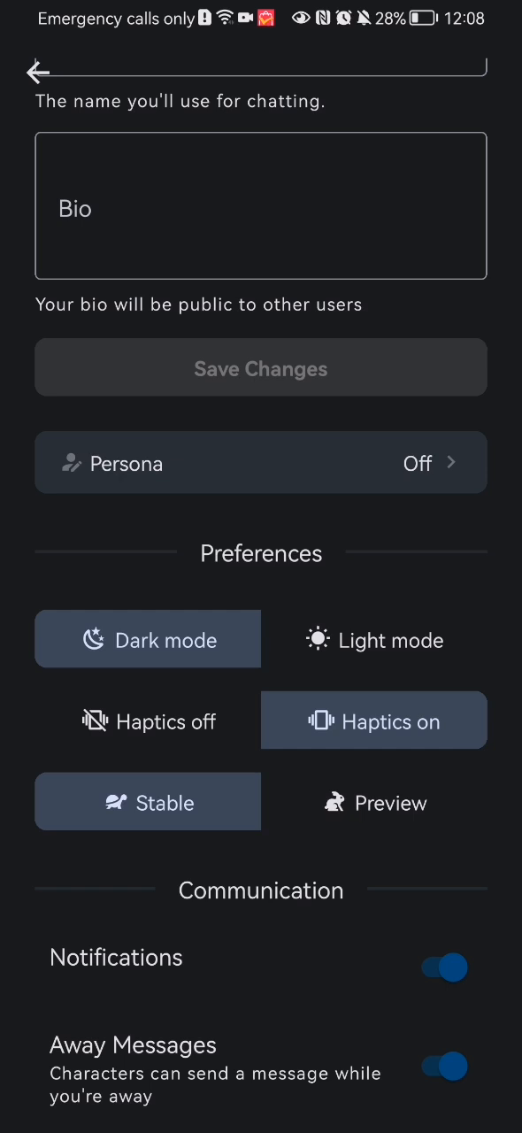
{"action": "left_click", "coordinate": [261, 462]}
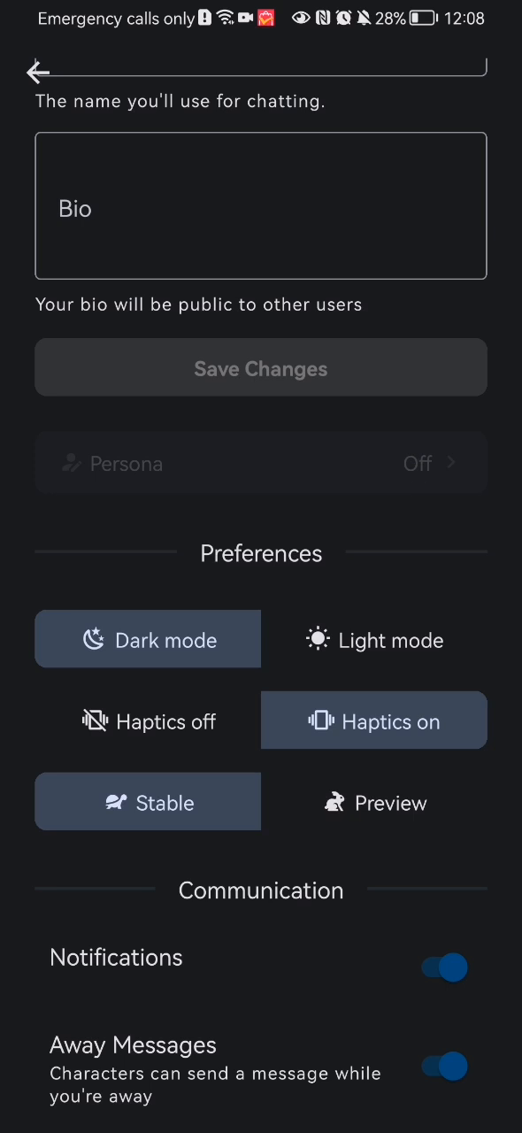
{"action": "left_click", "coordinate": [261, 464]}
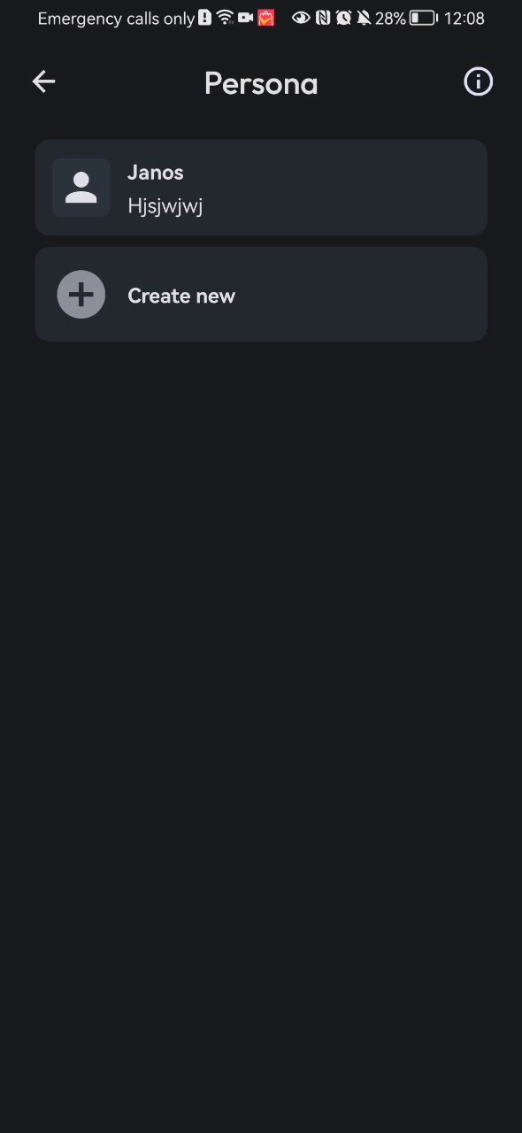
{"action": "left_click", "coordinate": [213, 168]}
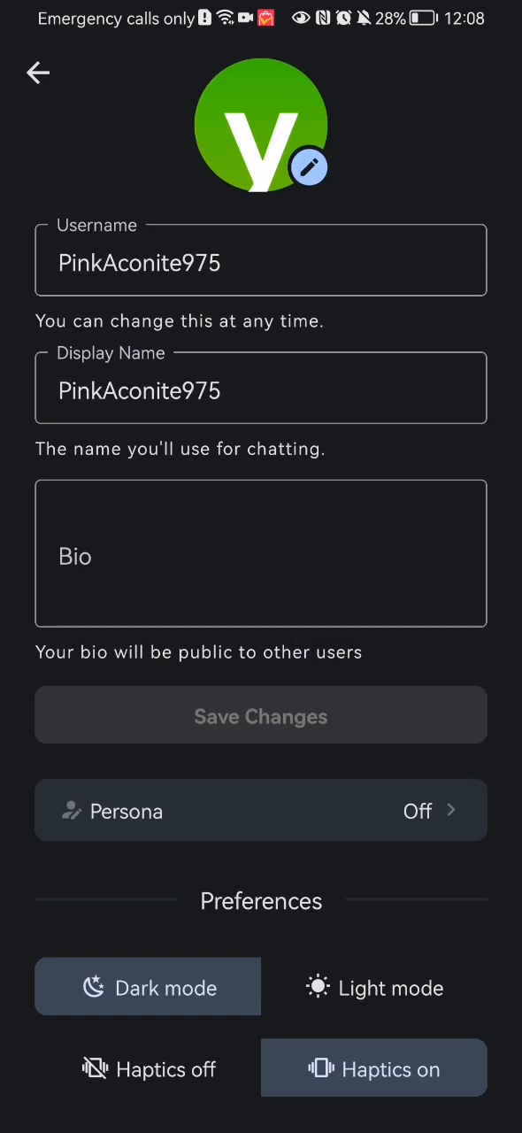
View the profile photo editing options, then back out to the recent chats screen
{"action": "left_click", "coordinate": [309, 167]}
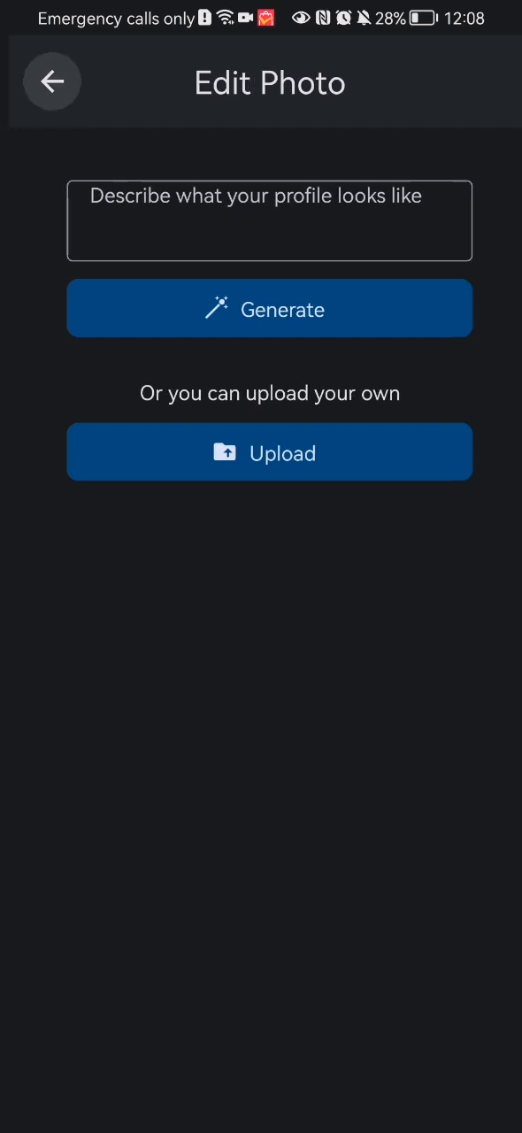
{"action": "left_click", "coordinate": [51, 81]}
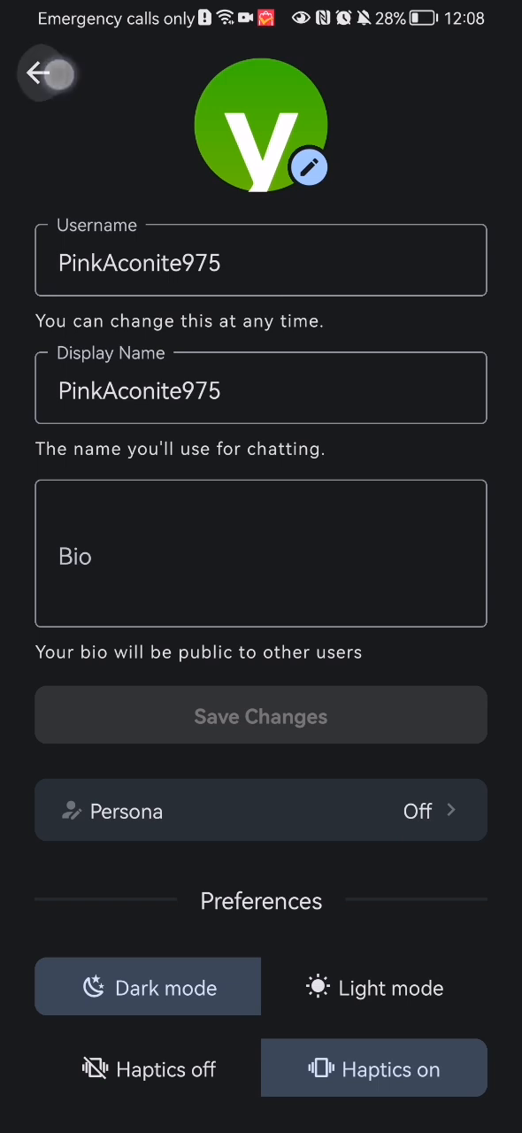
{"action": "left_click", "coordinate": [49, 73]}
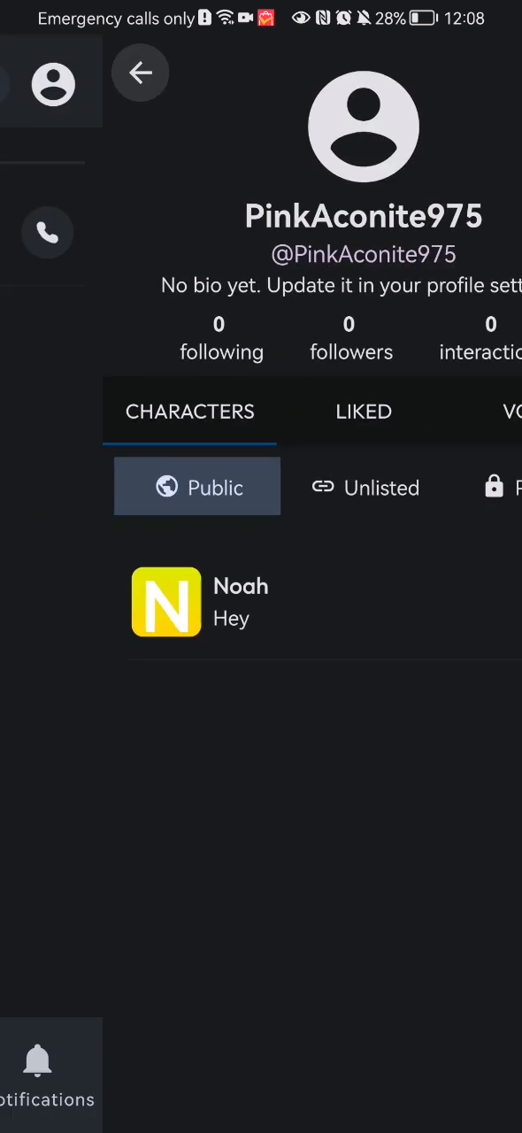
{"action": "left_click", "coordinate": [140, 72]}
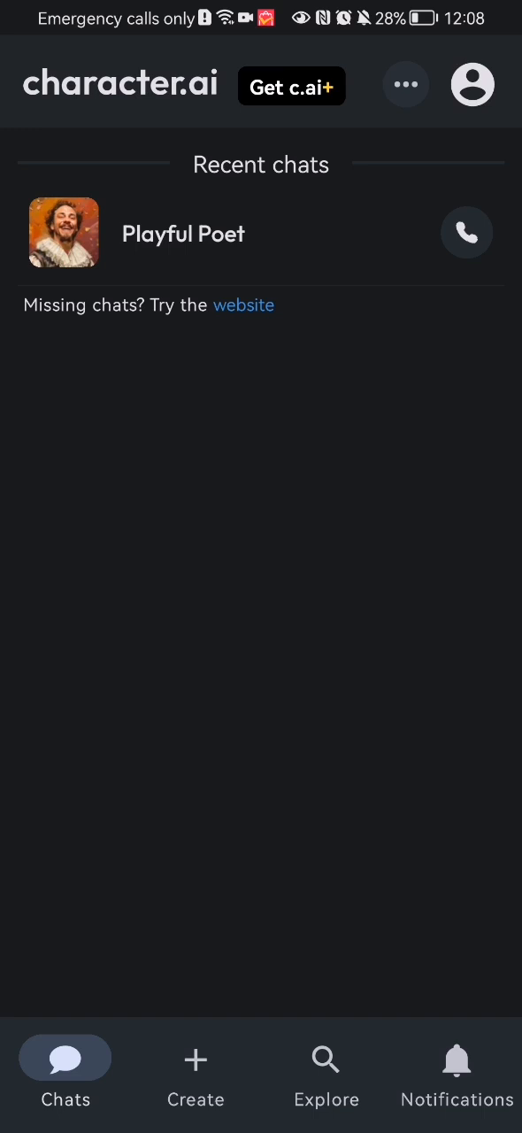